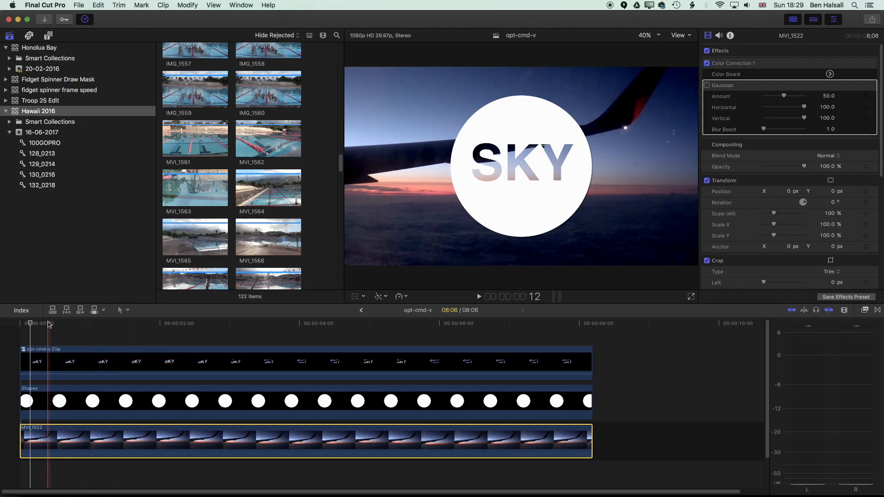
Enable the Gaussian blur on MVI_1522 and play the timeline to review it.
click(478, 296)
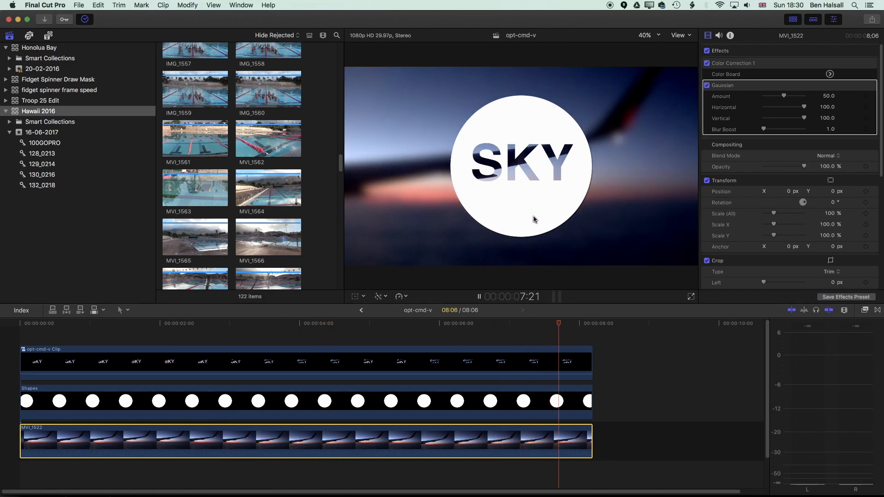
click(269, 323)
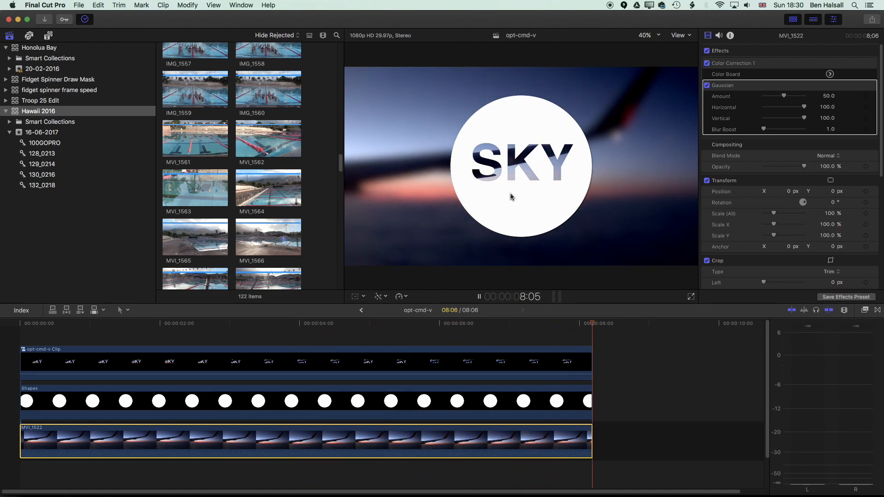
click(173, 323)
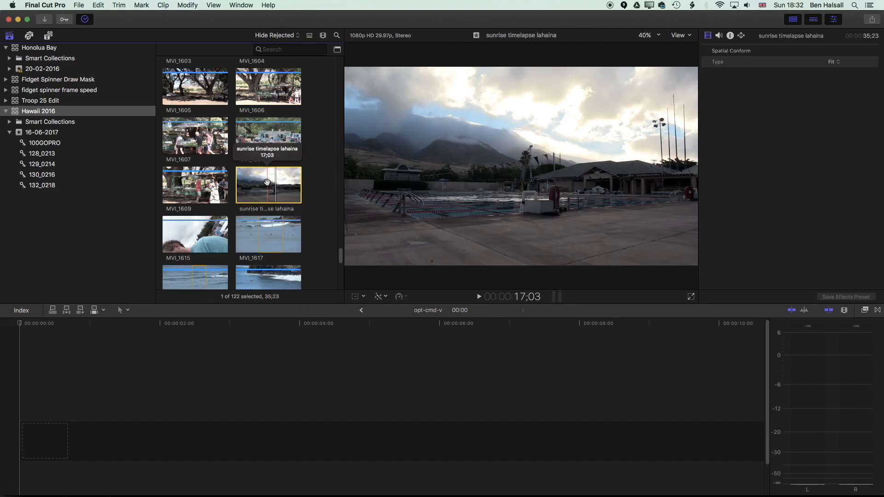
mouse_move(261, 188)
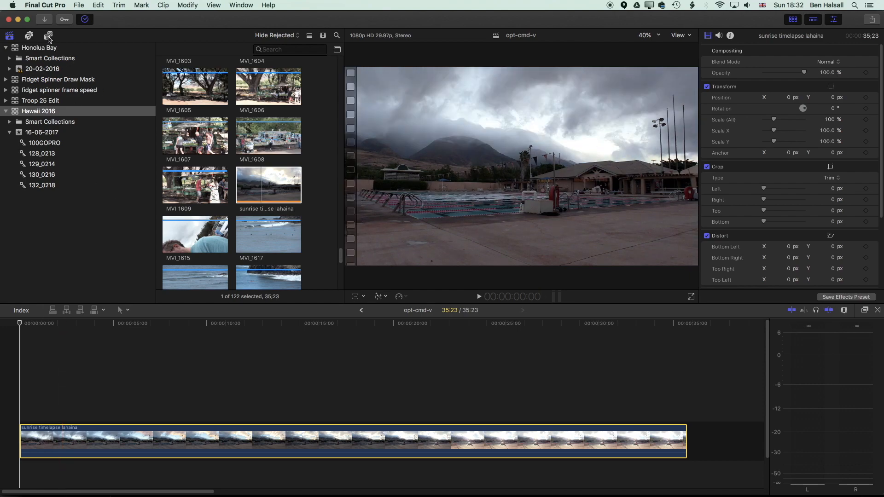
Drag the Shapes generator from Generators > Elements above the timelapse and extend it to full length.
click(49, 36)
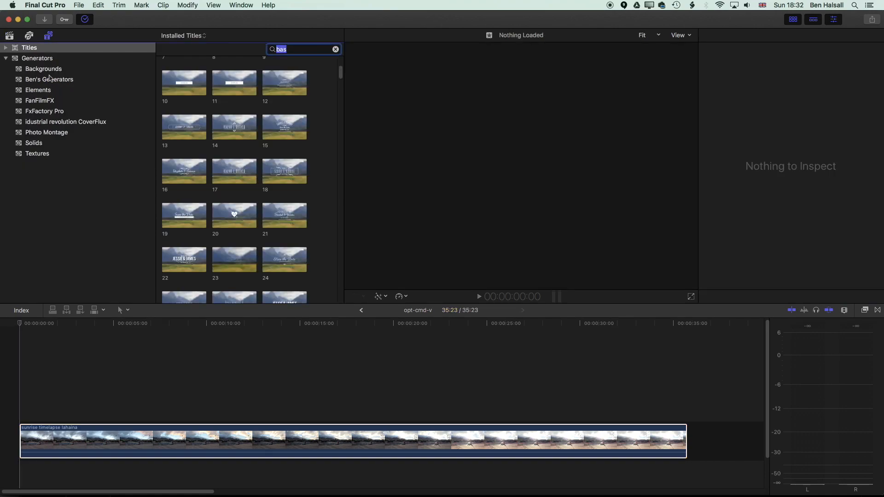
click(37, 58)
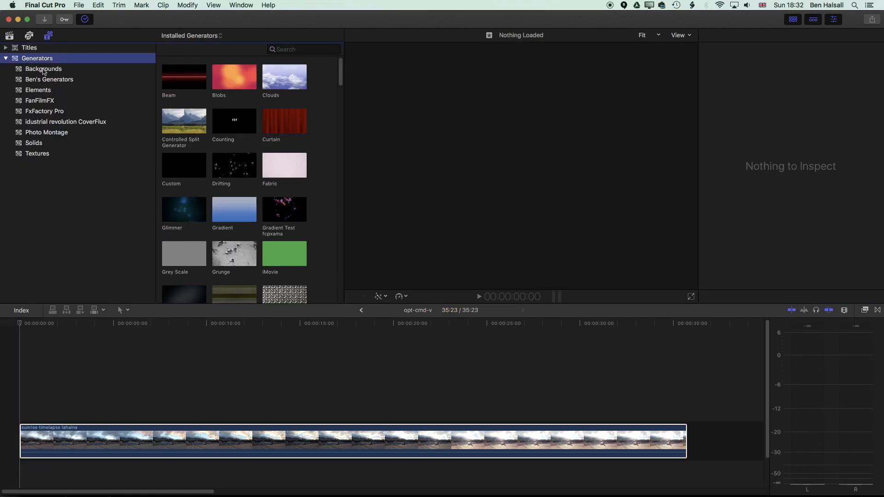
click(37, 90)
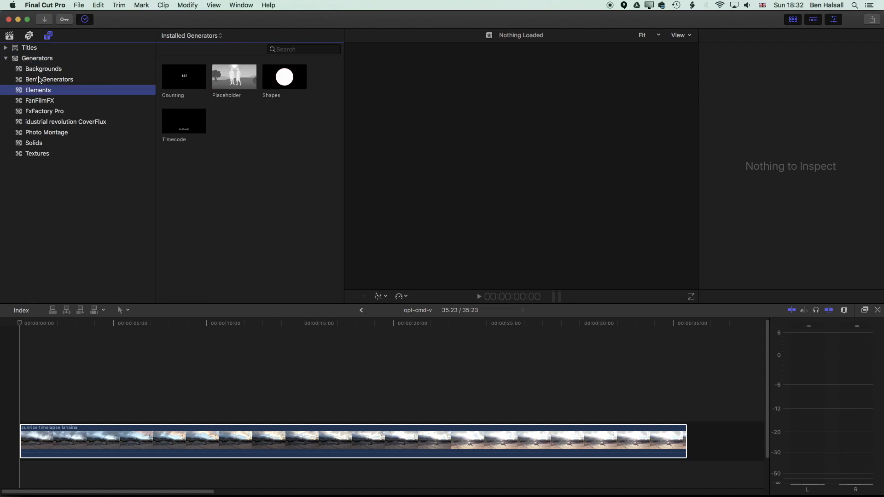
click(284, 77)
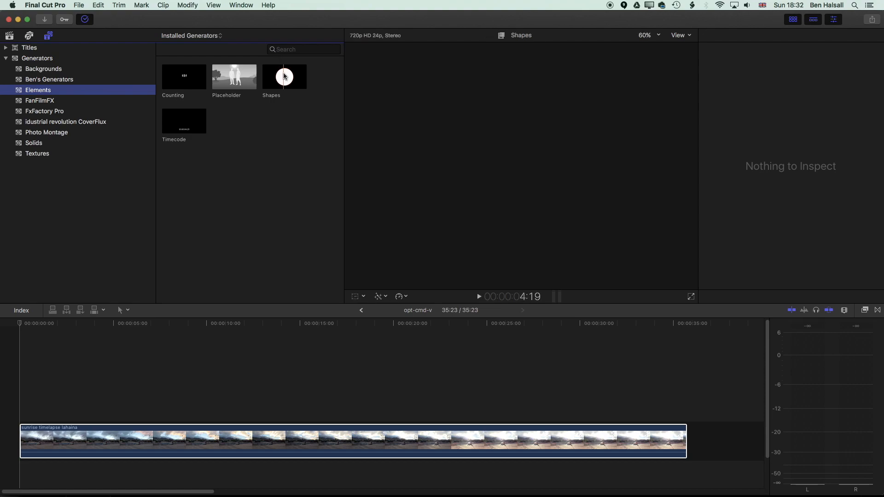
mouse_move(284, 76)
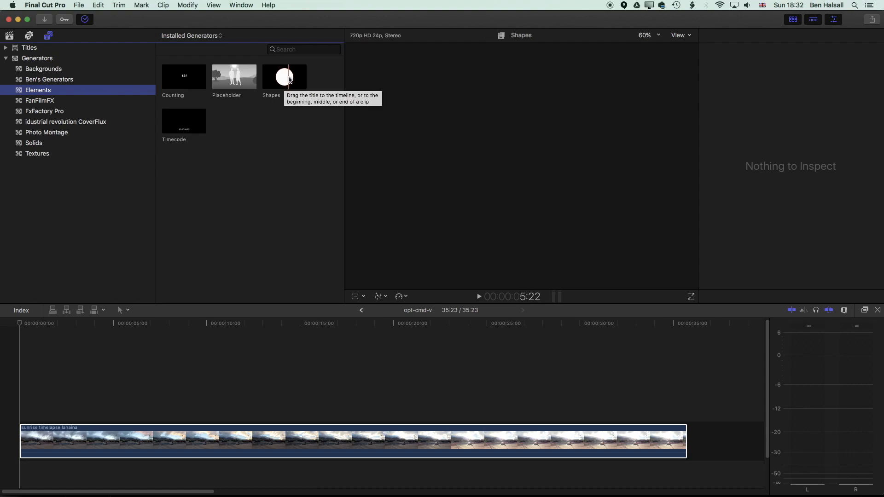
click(285, 76)
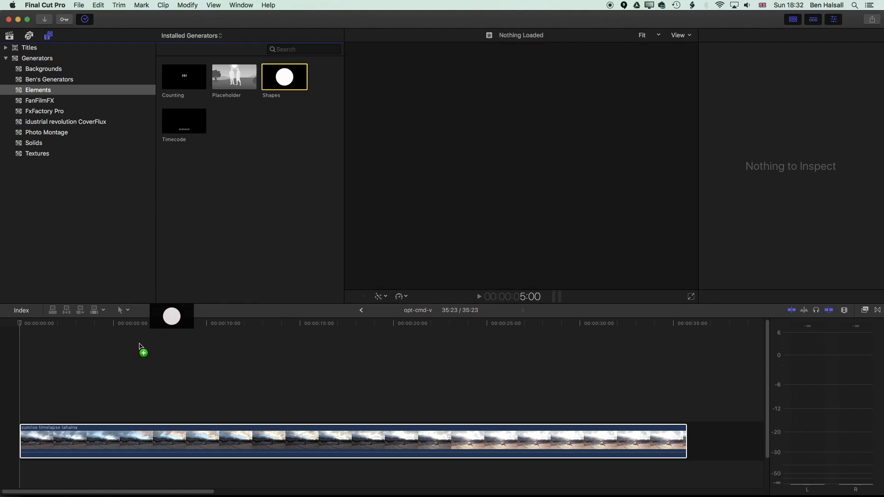
drag(284, 75, 113, 400)
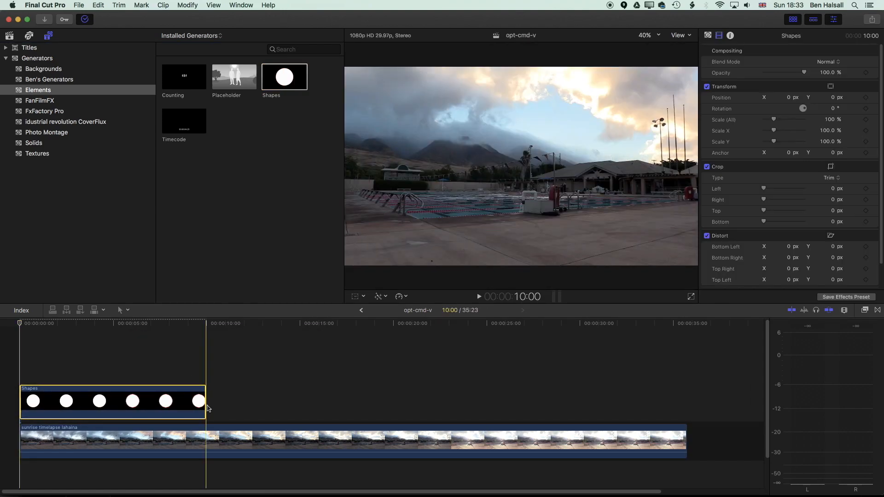
drag(206, 402, 676, 402)
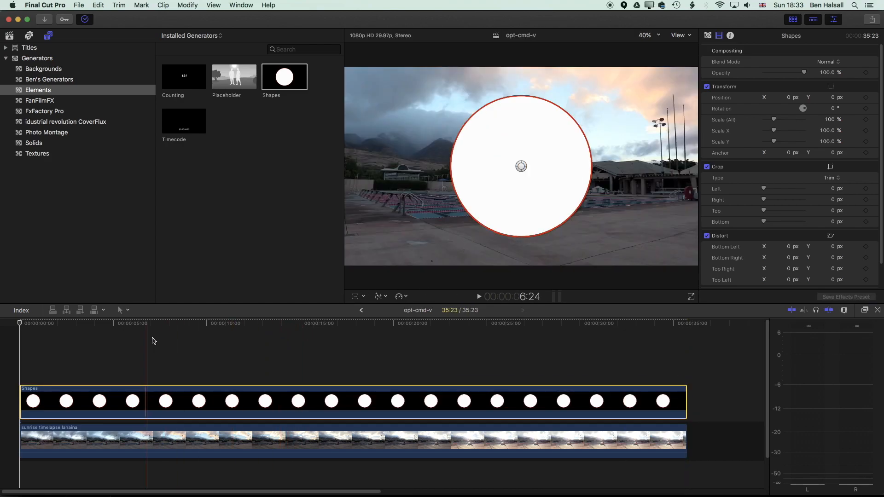
Turn off the Shapes circle's red Outline in the Generator Inspector.
click(157, 324)
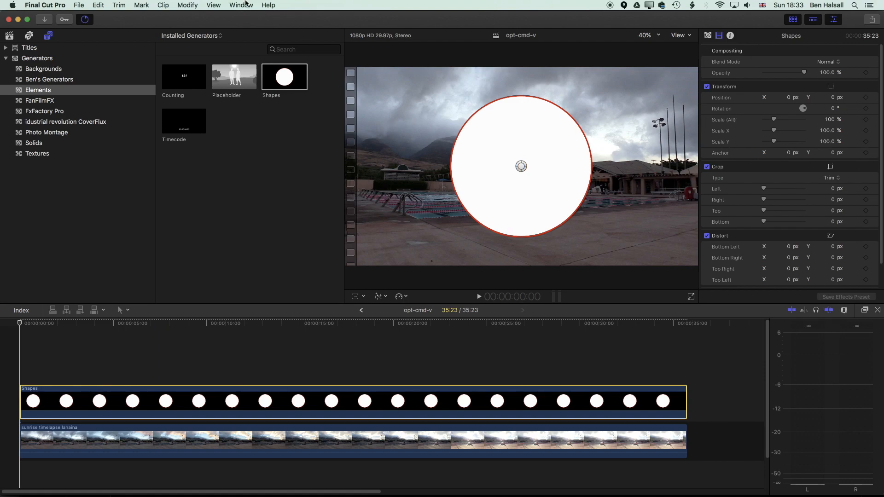
click(241, 4)
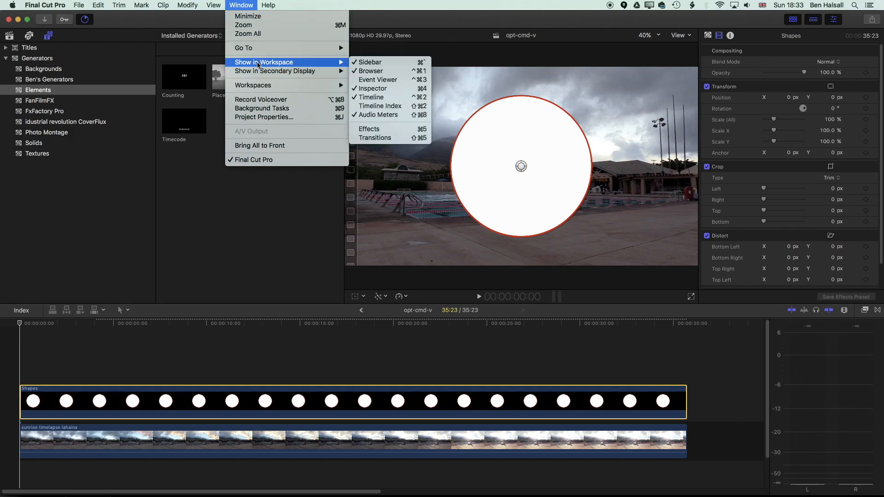
mouse_move(371, 89)
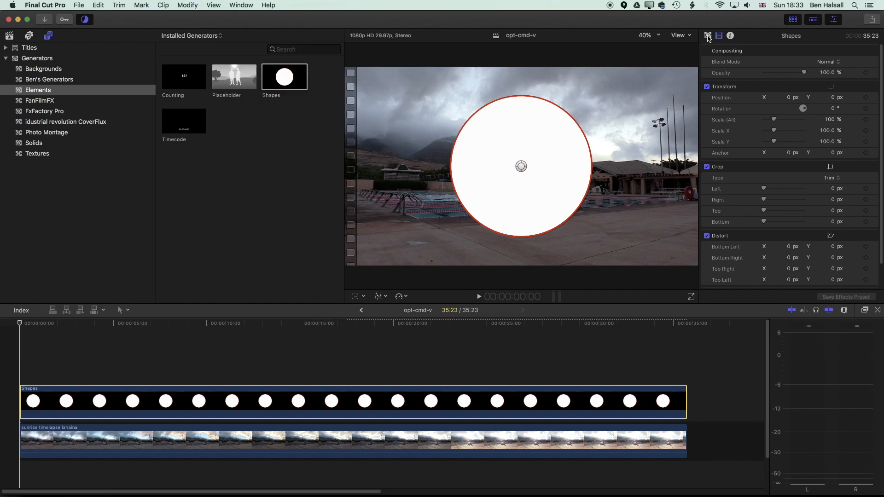
mouse_move(708, 36)
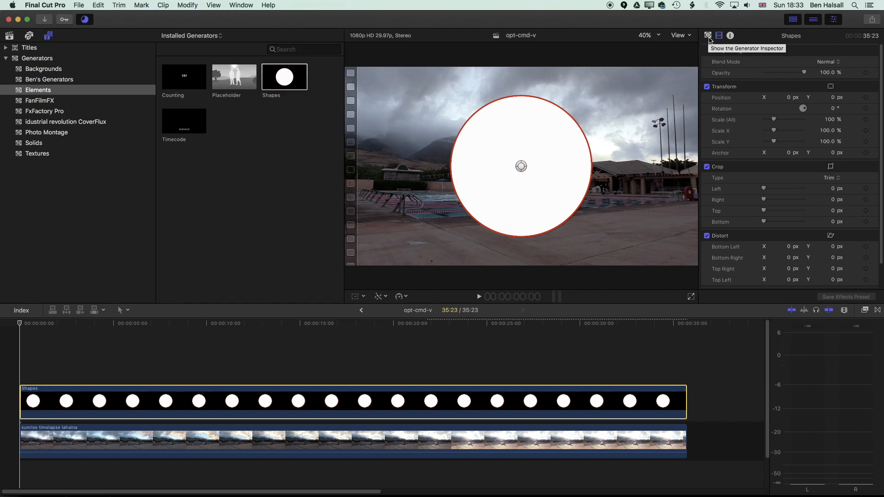
click(708, 36)
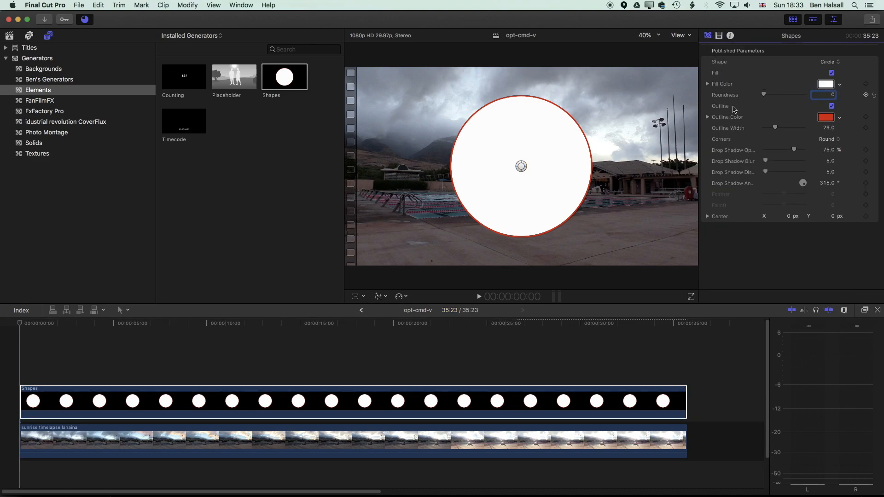
click(831, 106)
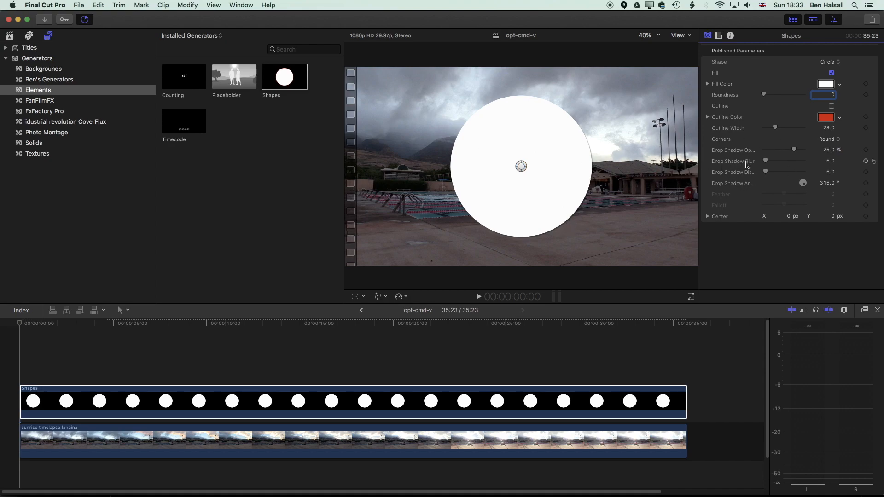
mouse_move(738, 173)
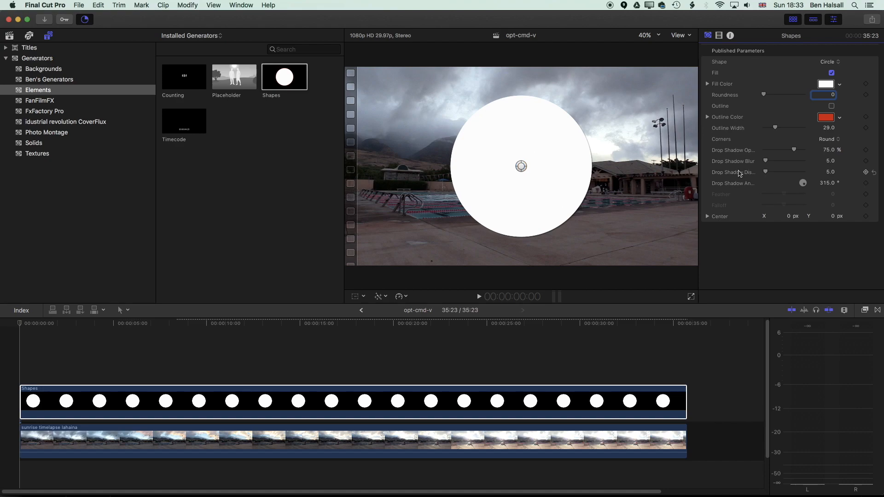
mouse_move(737, 174)
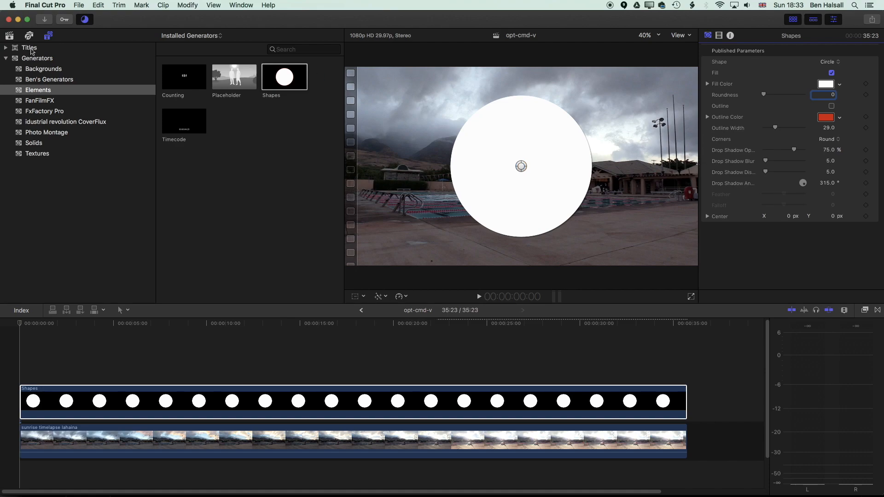
Add a Basic Title and extend it to 35:23 to match the timelapse.
click(28, 48)
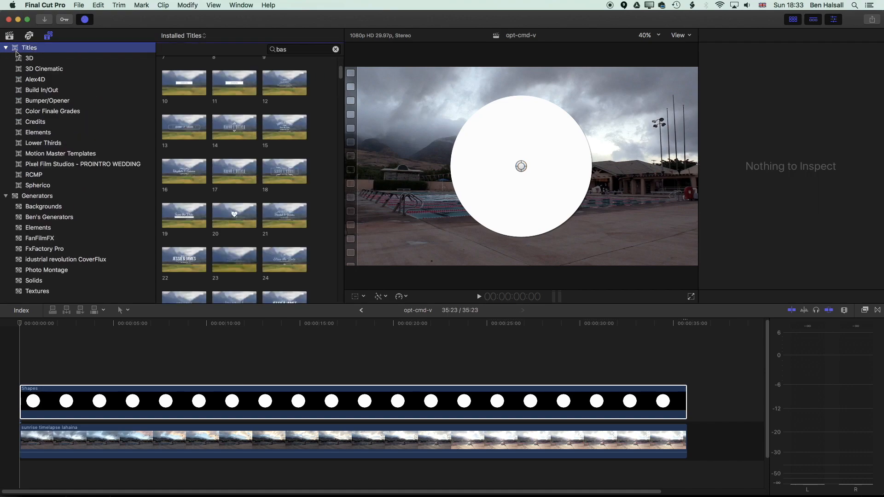
click(336, 49)
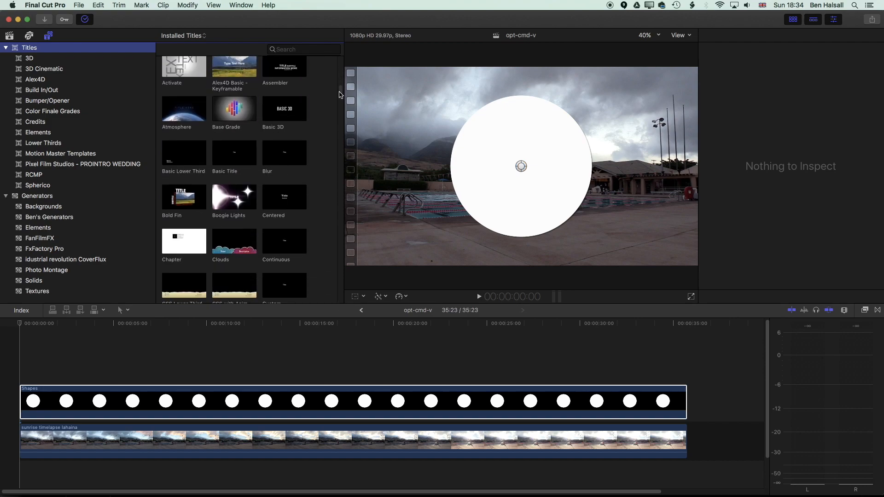
mouse_move(236, 158)
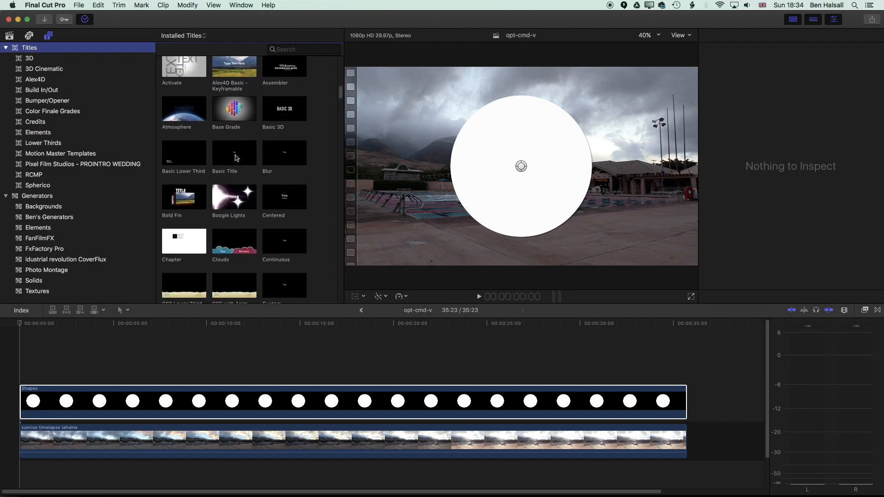
click(234, 152)
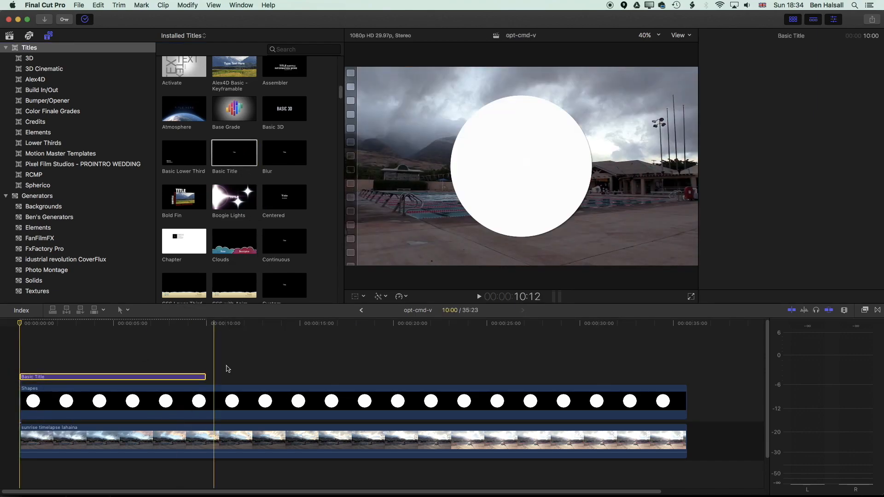
drag(206, 377, 497, 377)
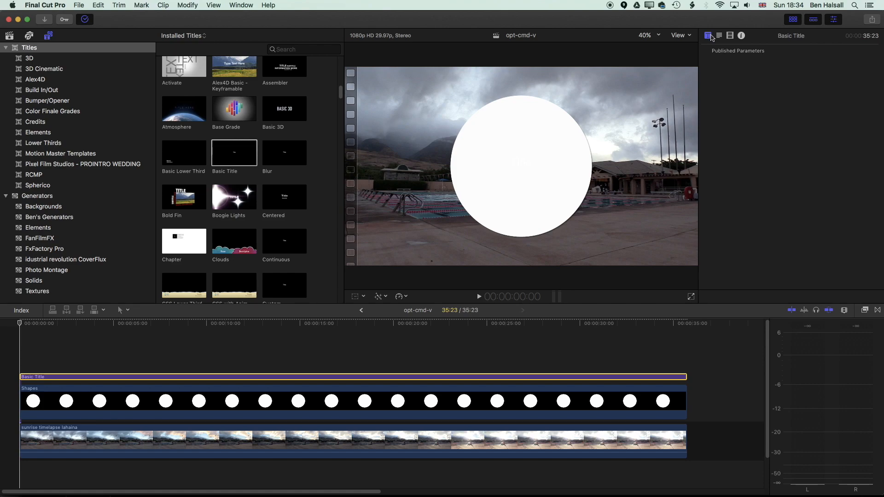
Change the title's placeholder text to MAUI in the Text inspector.
click(708, 36)
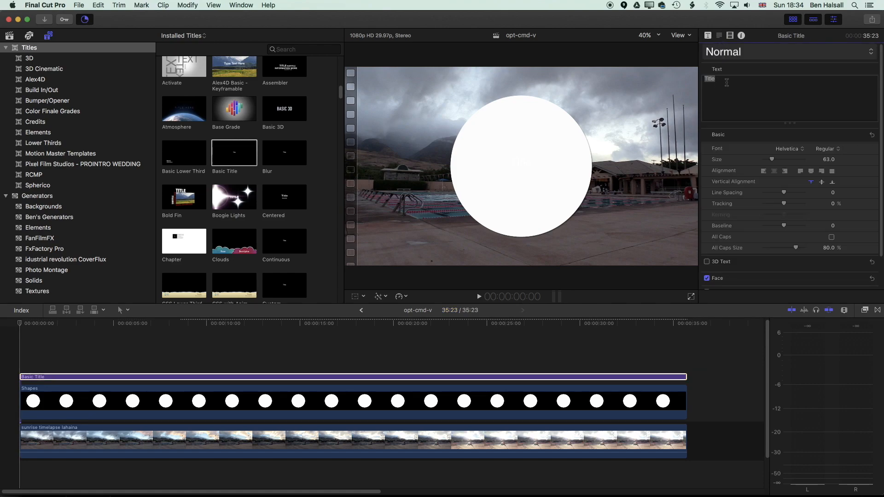
double_click(709, 78)
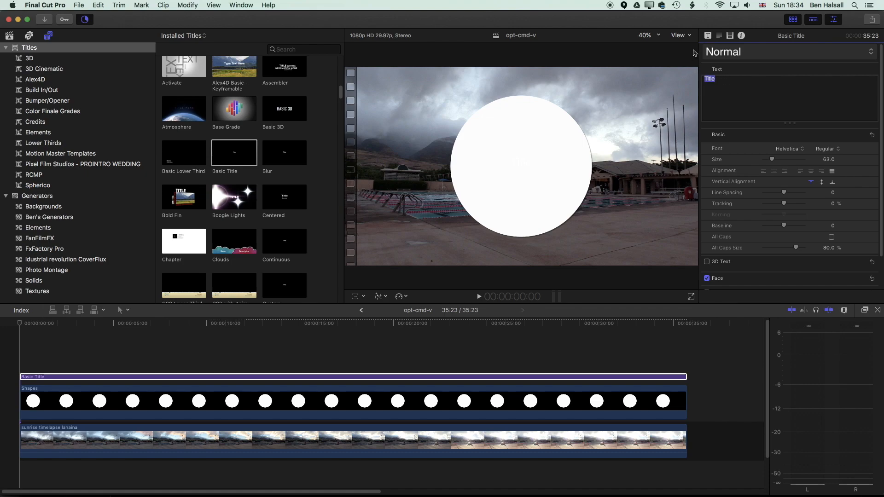
text(MAUI)
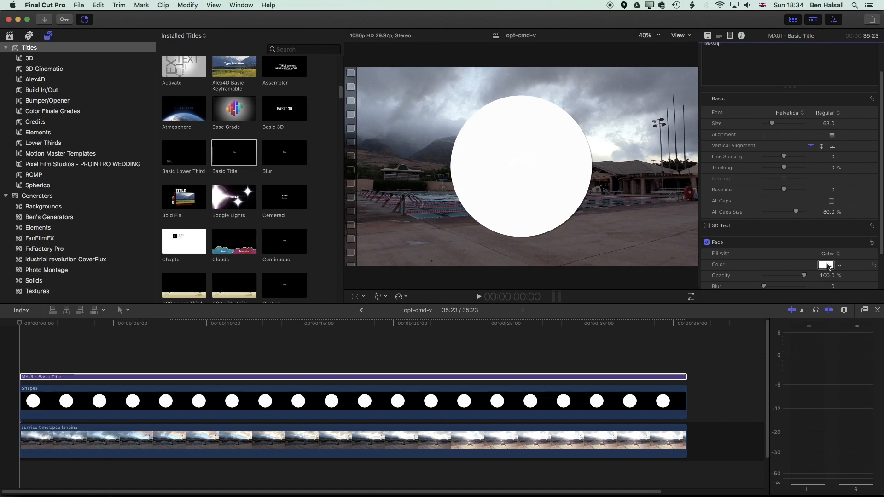
Set the MAUI title's Face Color to black with RGB sliders at 0.
click(826, 264)
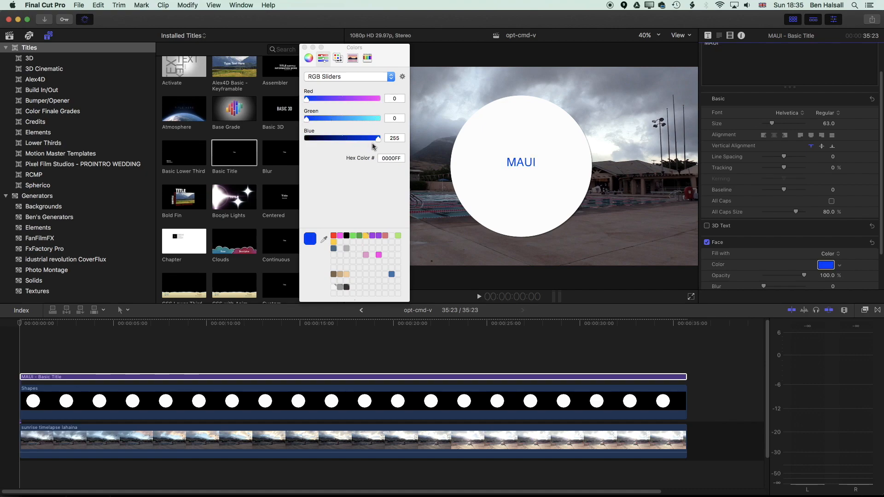
drag(384, 137, 304, 138)
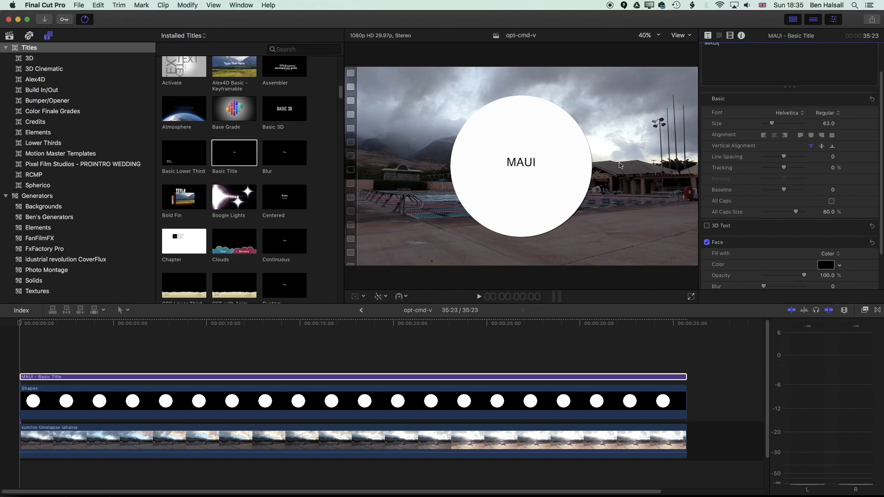
mouse_move(750, 147)
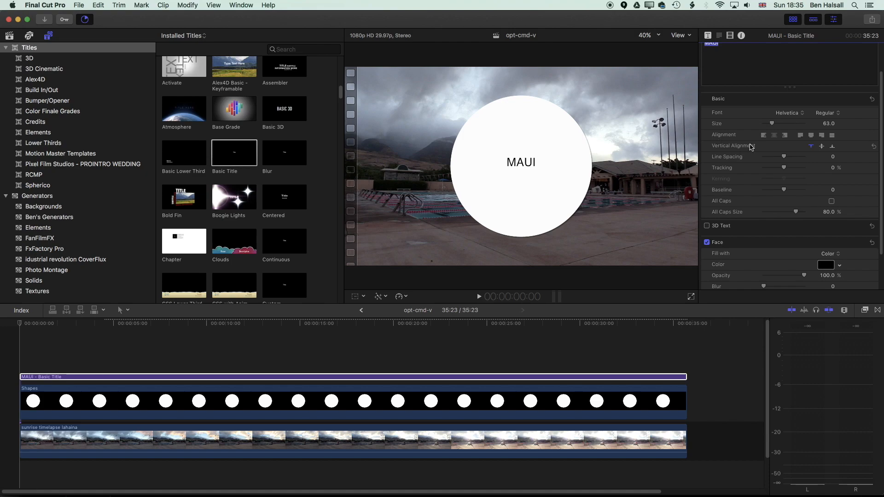
Set the MAUI title to Bold weight at size about 252.
drag(772, 124, 779, 123)
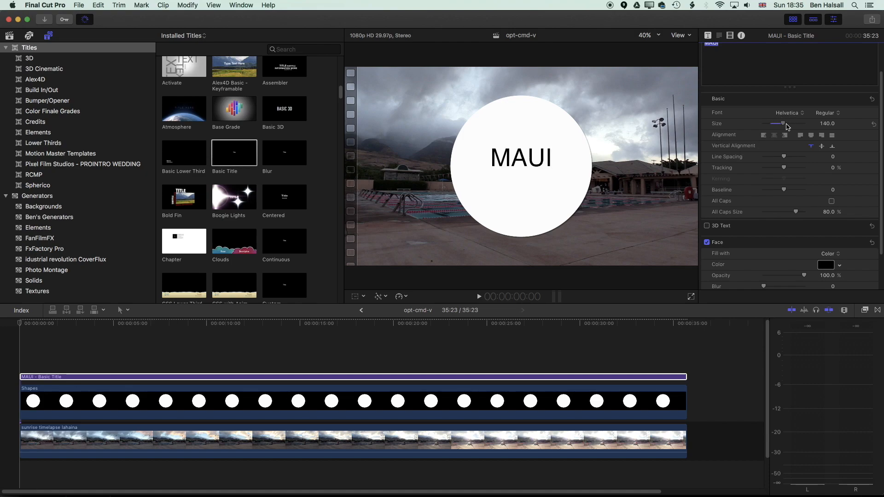
click(827, 113)
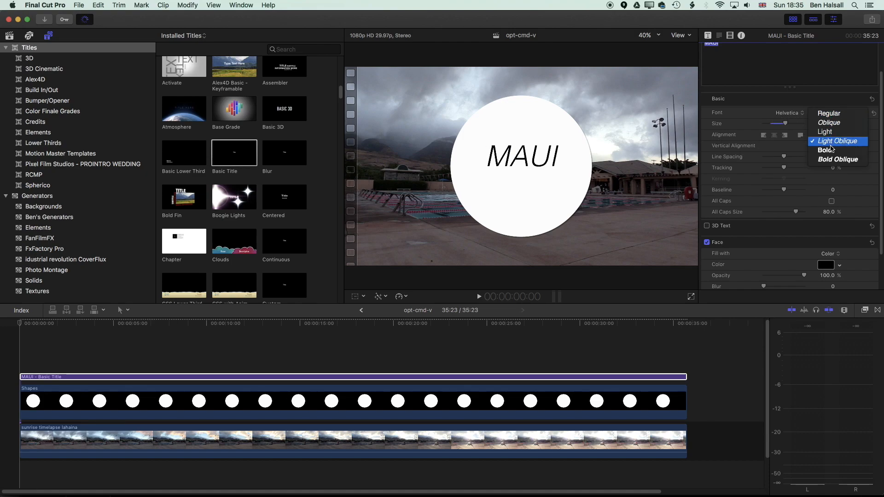
click(825, 150)
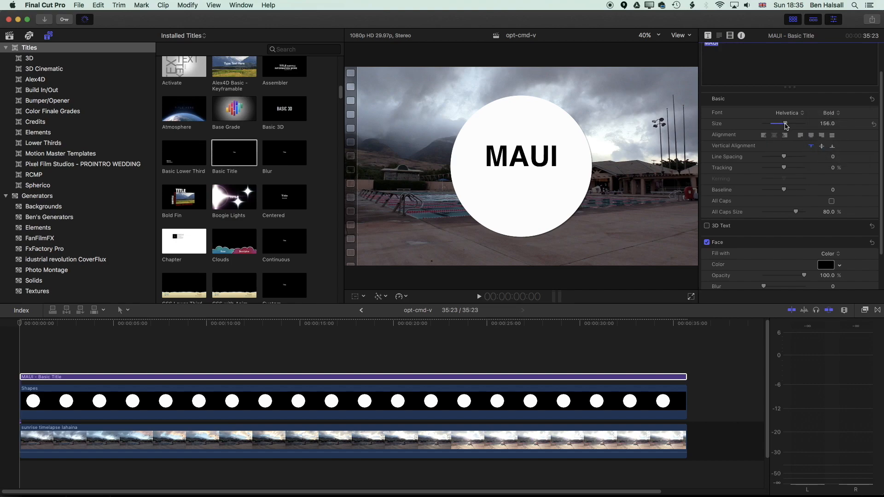
drag(782, 123, 799, 123)
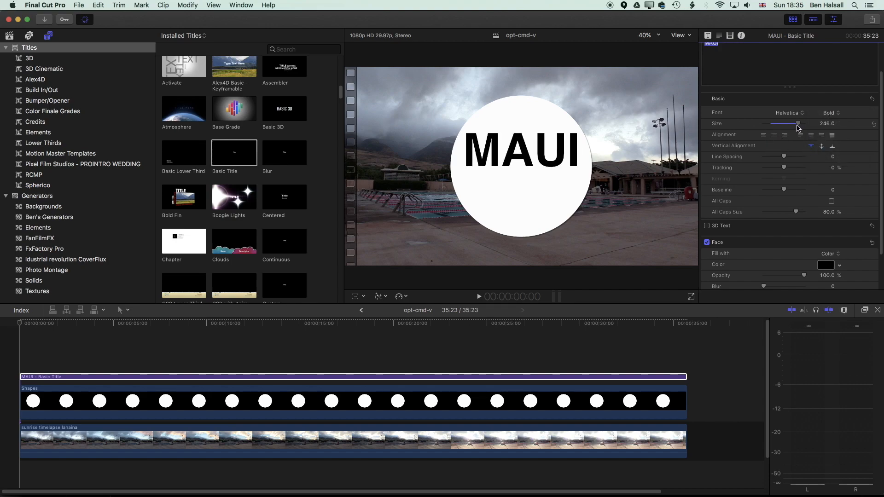
drag(797, 124, 783, 123)
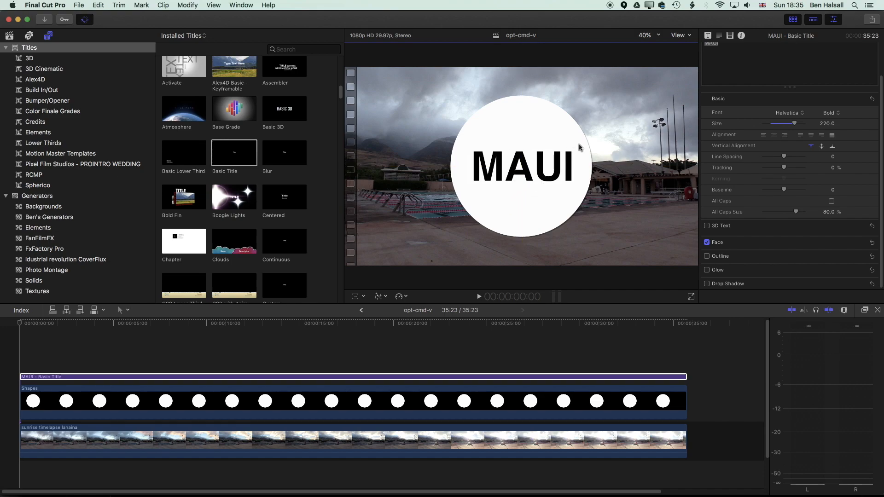
drag(783, 124, 796, 123)
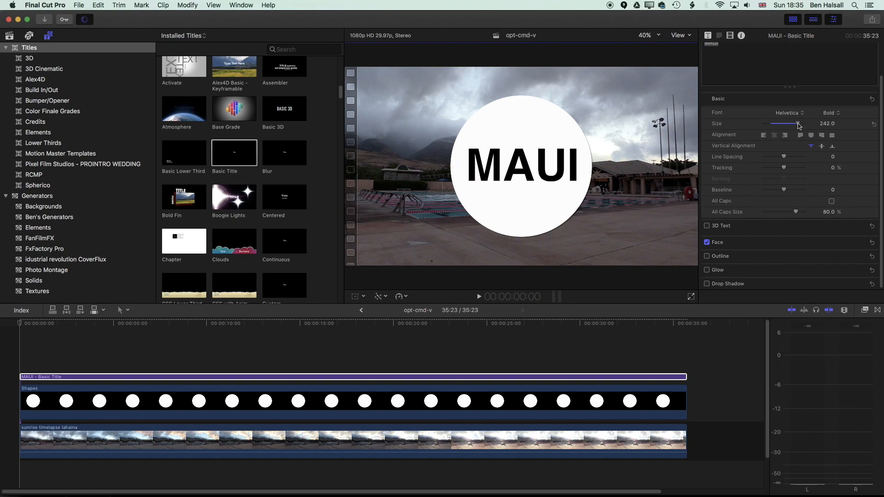
drag(794, 123, 799, 124)
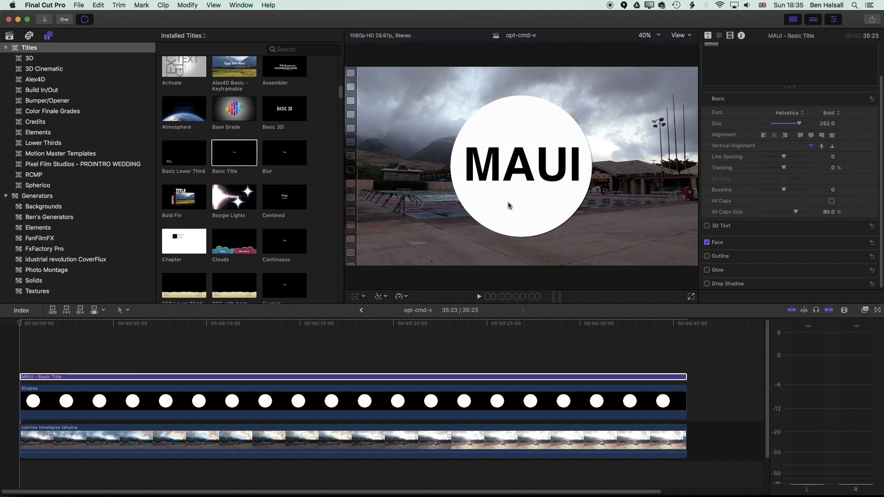
click(367, 440)
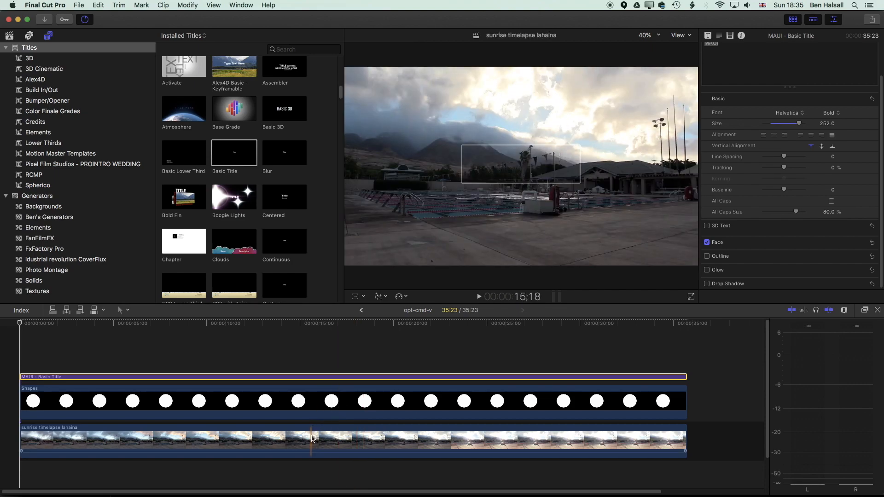
Select the 'sunrise timelapse lahaina' clip in the timeline.
click(304, 443)
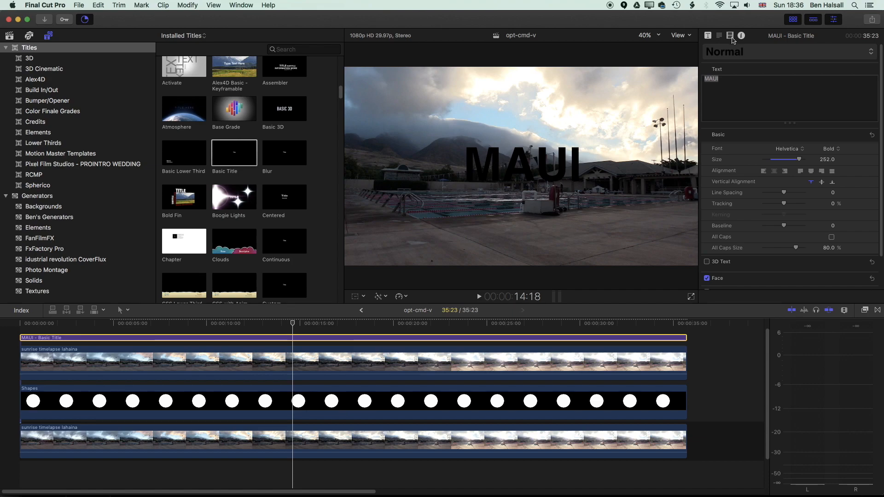
Set the MAUI title's Blend Mode to Stencil Alpha and select it with the timelapse copy.
click(729, 36)
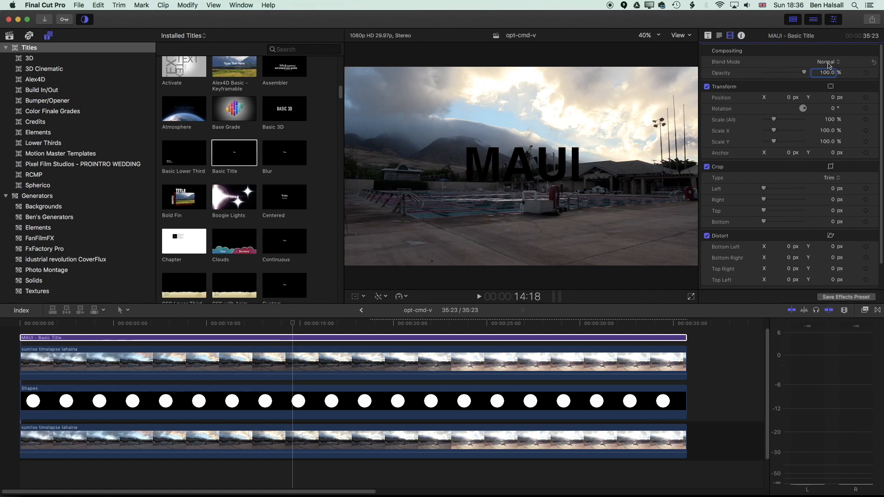
click(827, 61)
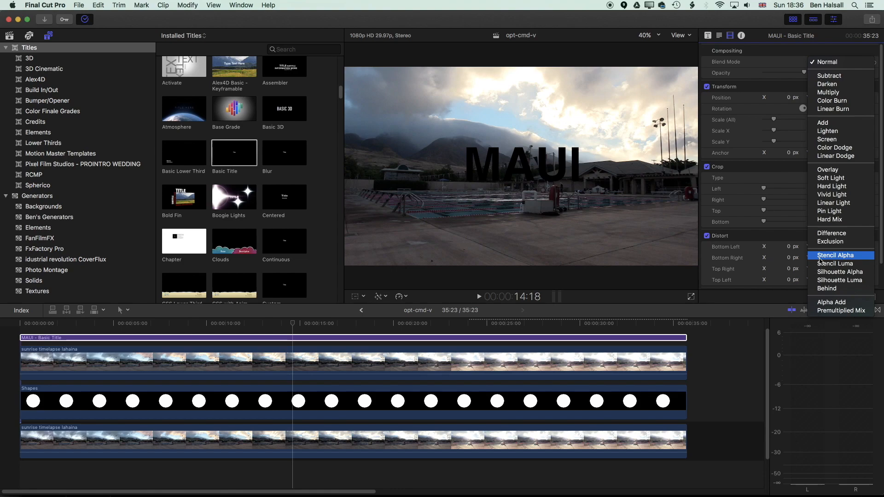
click(836, 255)
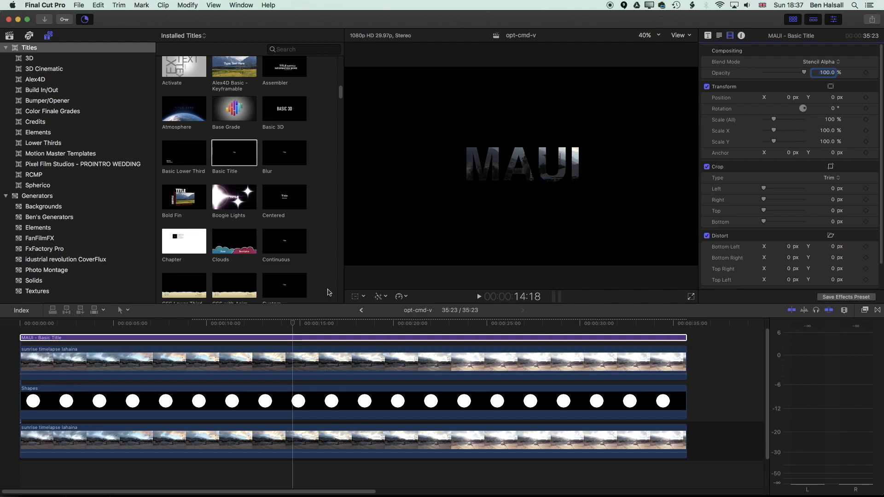
mouse_move(316, 308)
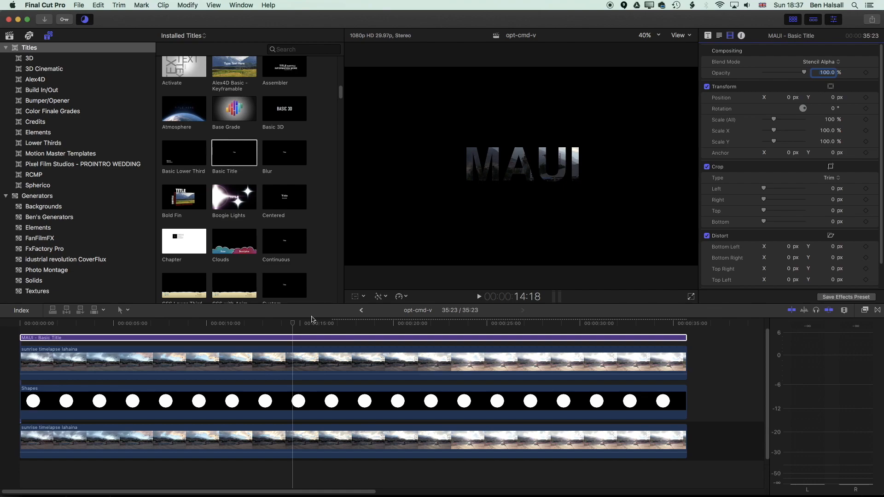
click(293, 337)
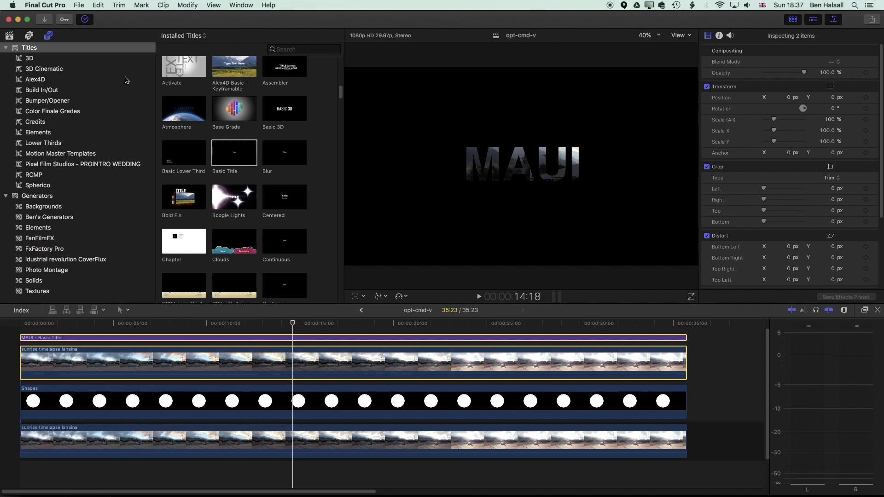
Combine the MAUI title and timelapse copy into a compound clip named MAUI.
click(78, 5)
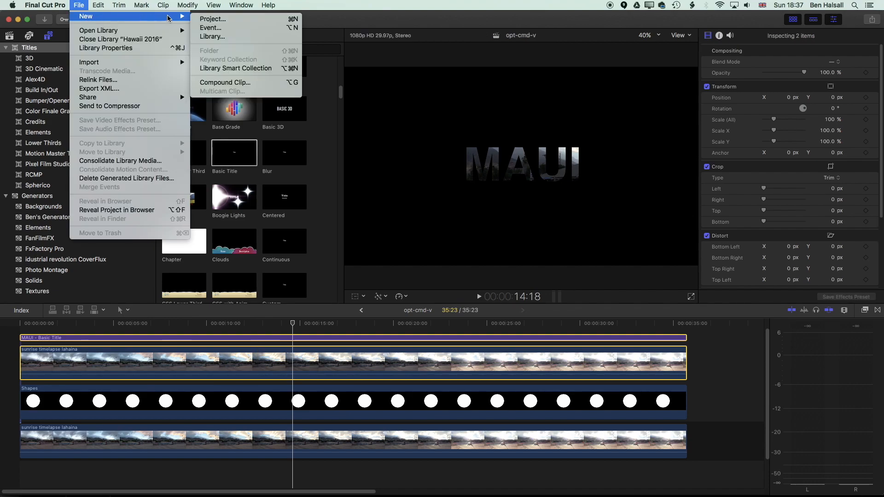
mouse_move(224, 83)
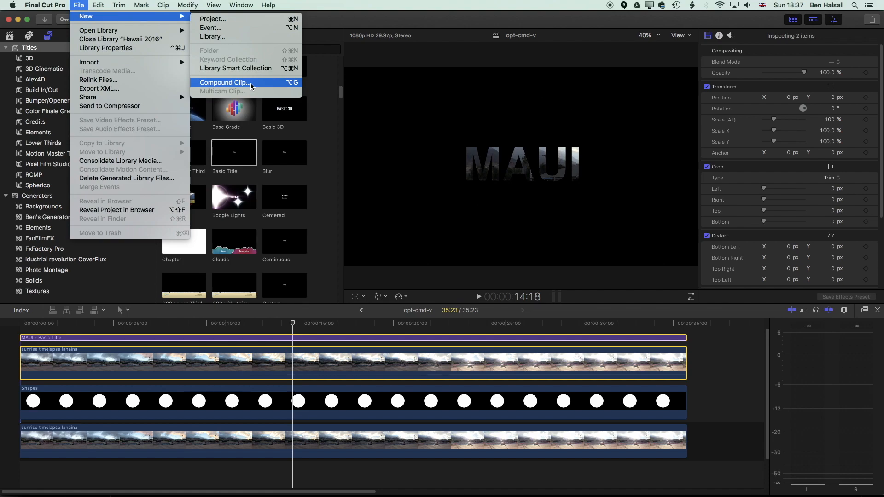
click(223, 83)
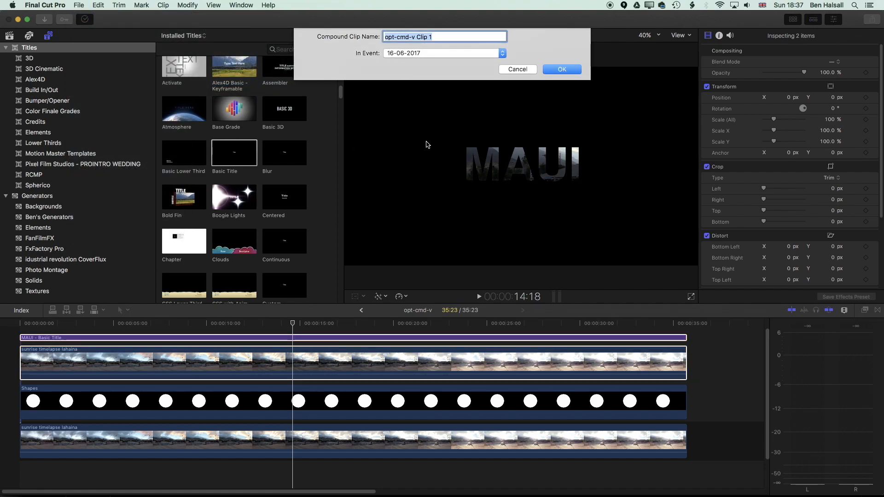
text(M)
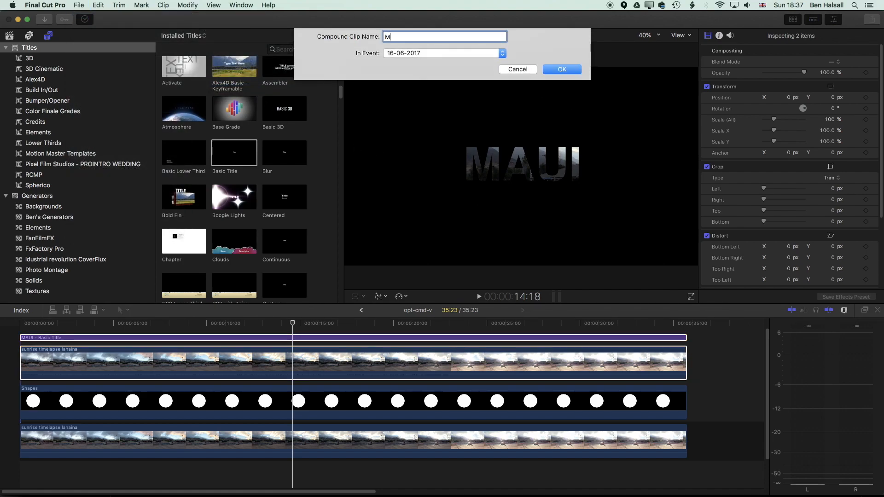
text(AUI)
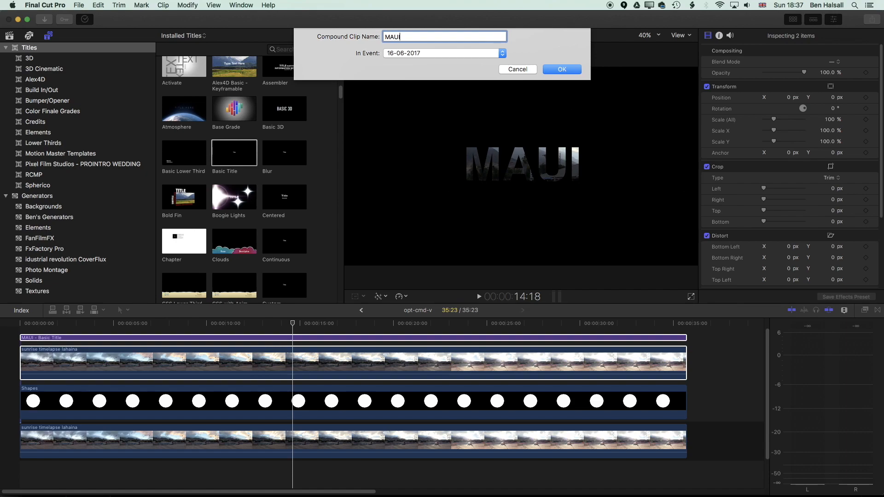
click(560, 69)
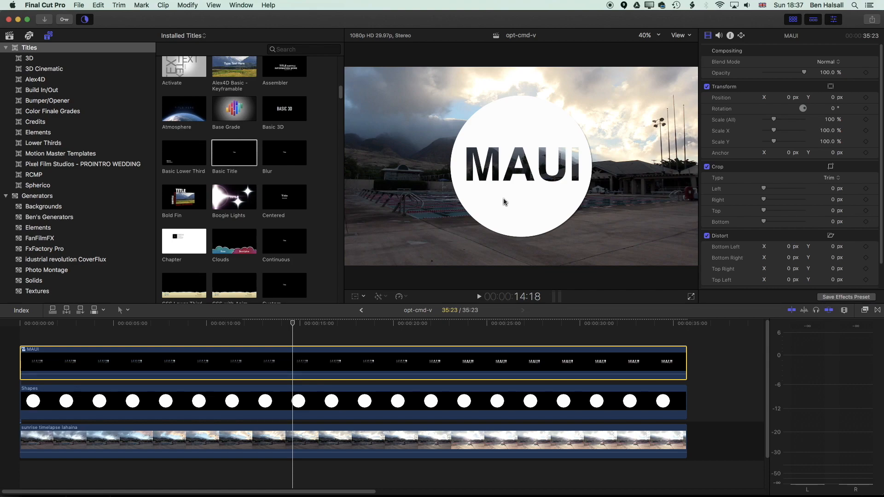
mouse_move(499, 224)
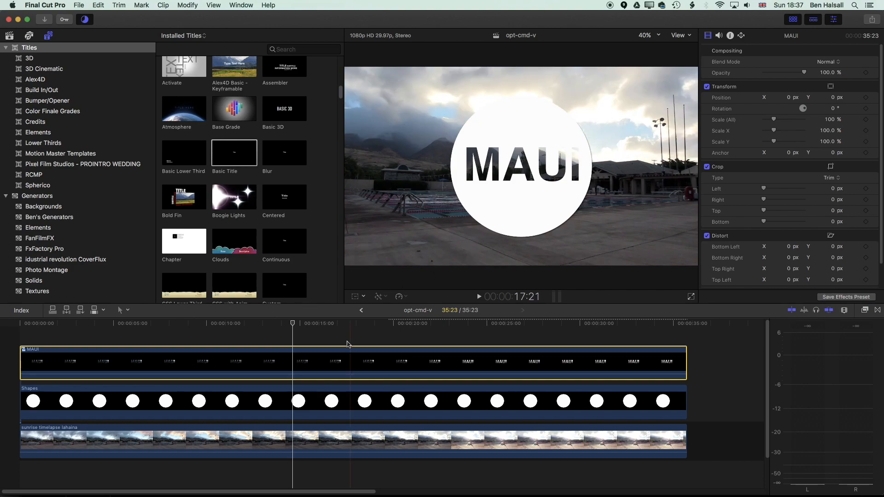
Select the sunrise timelapse background clip and bring up the video effects list.
click(130, 323)
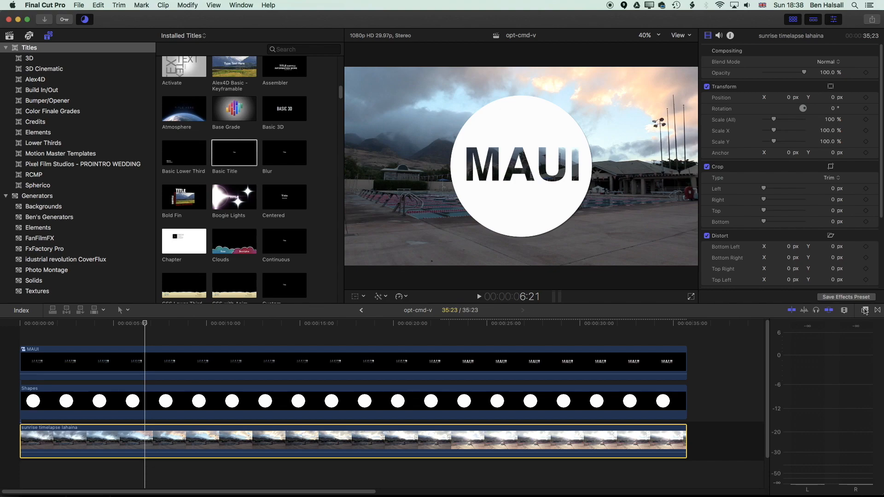
click(865, 310)
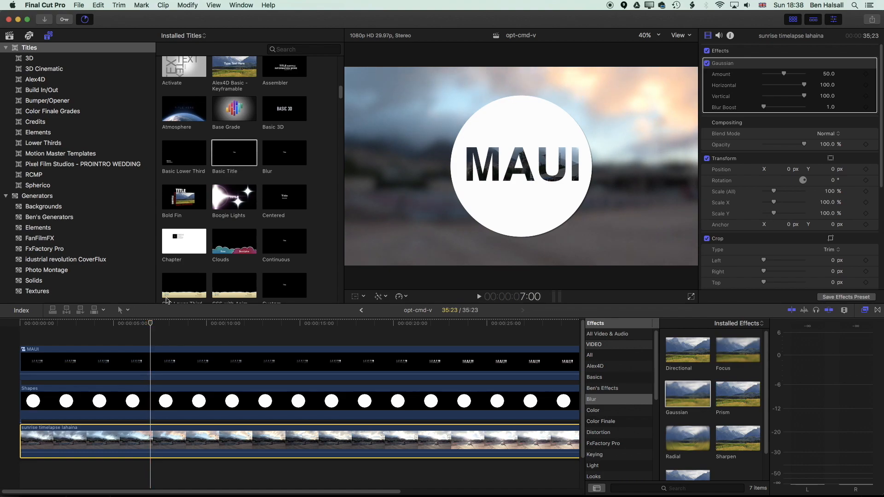
mouse_move(711, 339)
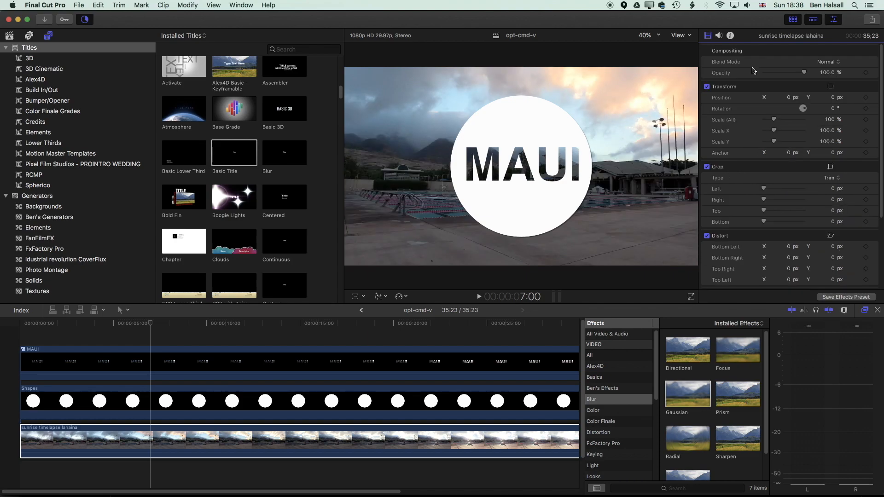
Apply the Colorize effect from the Color category to the background timelapse.
scroll(down, 3)
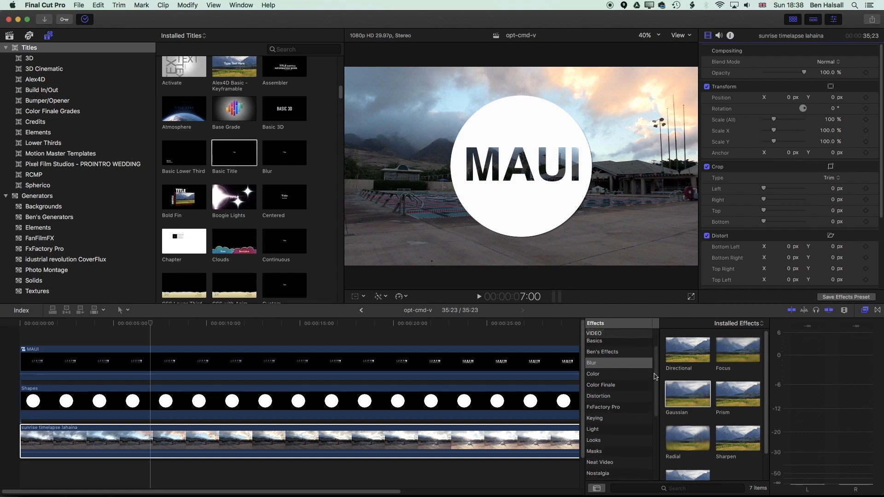
click(593, 367)
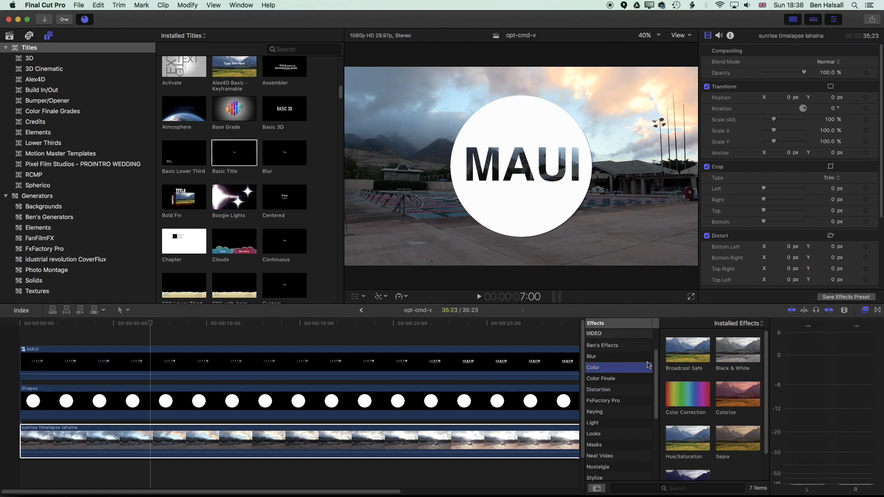
double_click(737, 394)
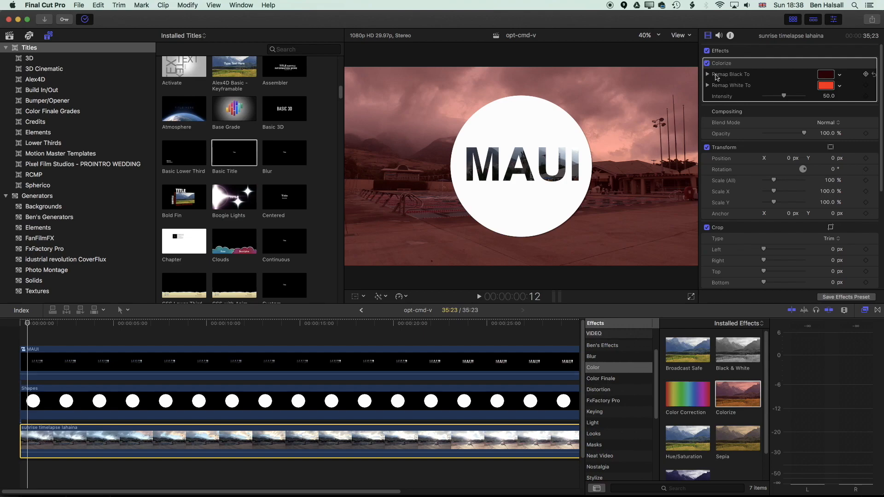
Map dark tones to pink and bright tones to yellow, with intensity around 24.
click(825, 74)
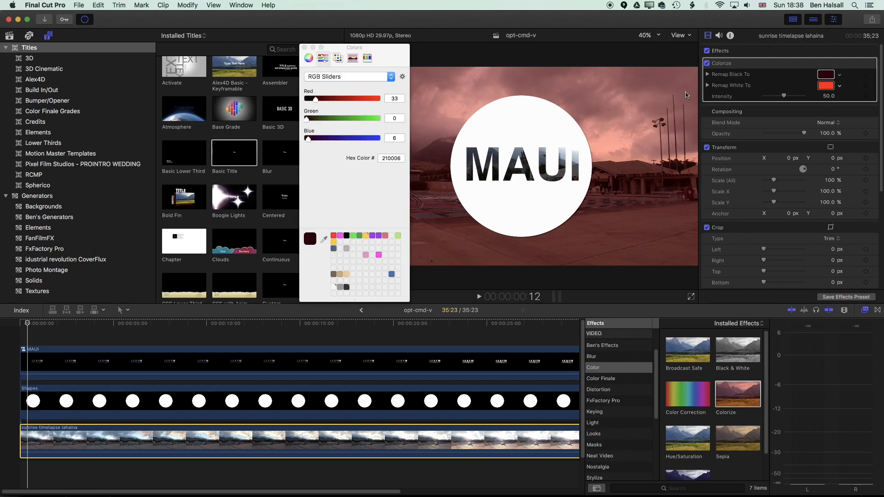
click(339, 235)
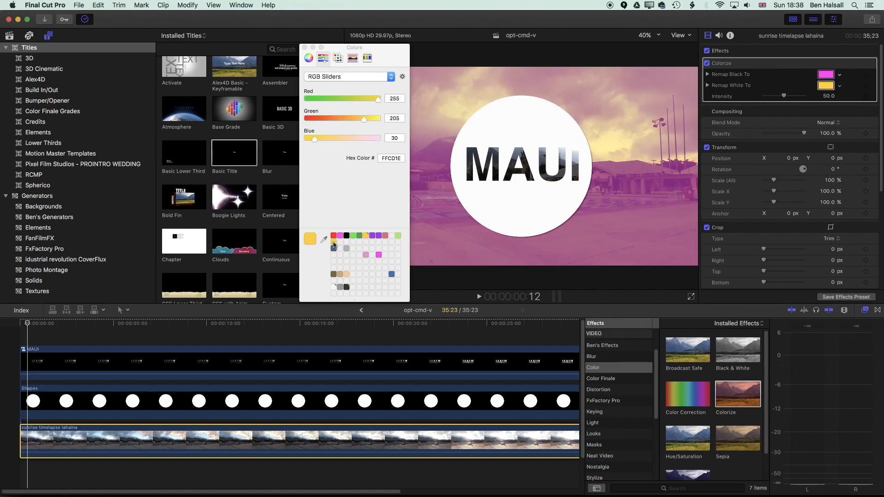
click(309, 47)
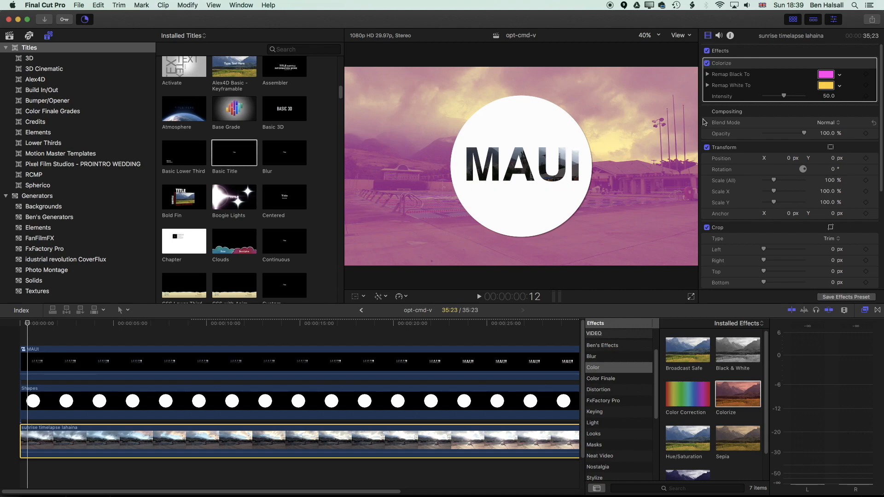
mouse_move(735, 121)
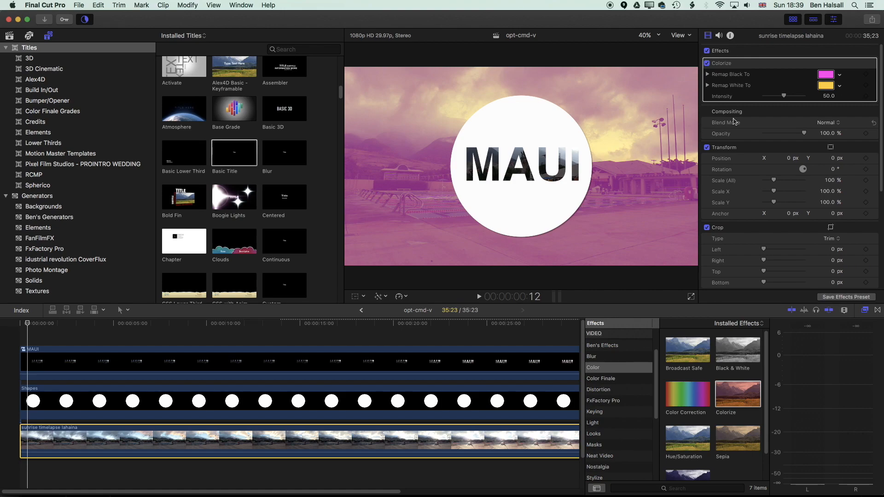
drag(783, 96, 775, 96)
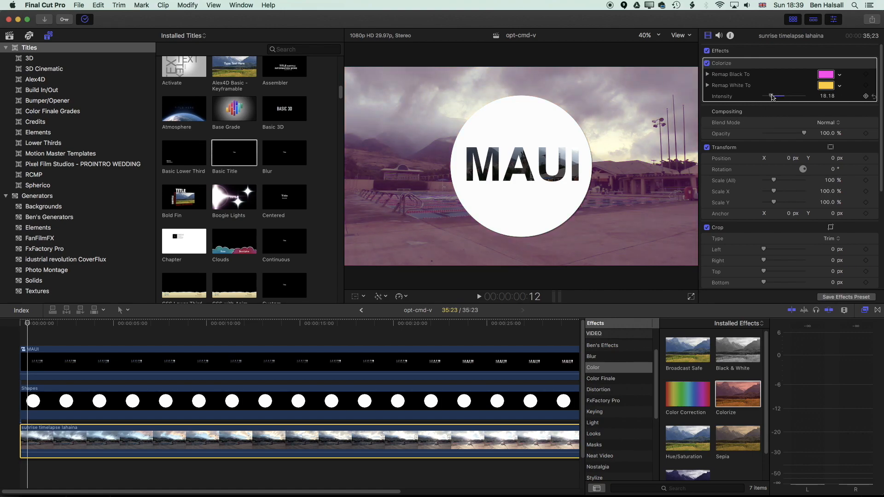
drag(773, 96, 782, 95)
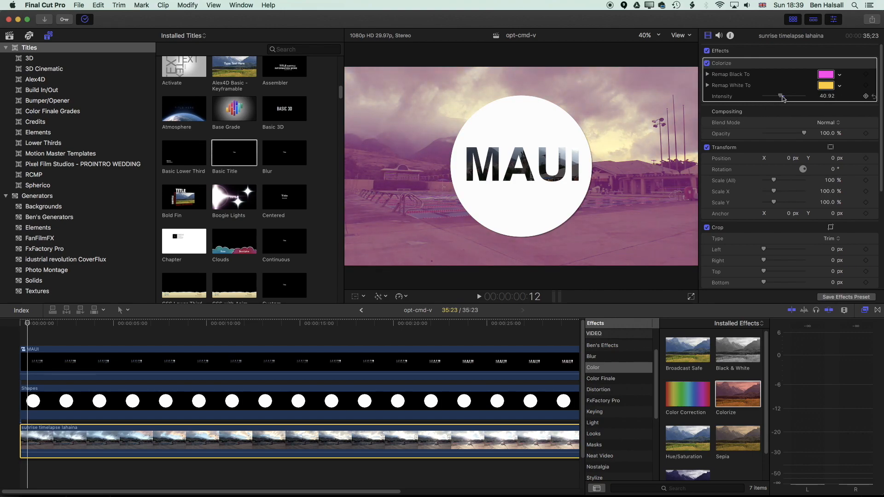
drag(781, 96, 774, 97)
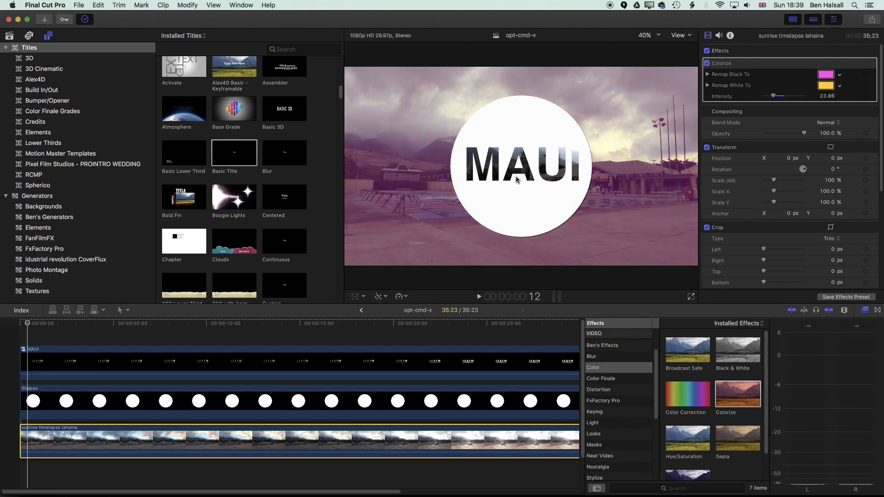
Open the MAUI compound clip and select the timelapse beneath the MAUI title.
click(273, 359)
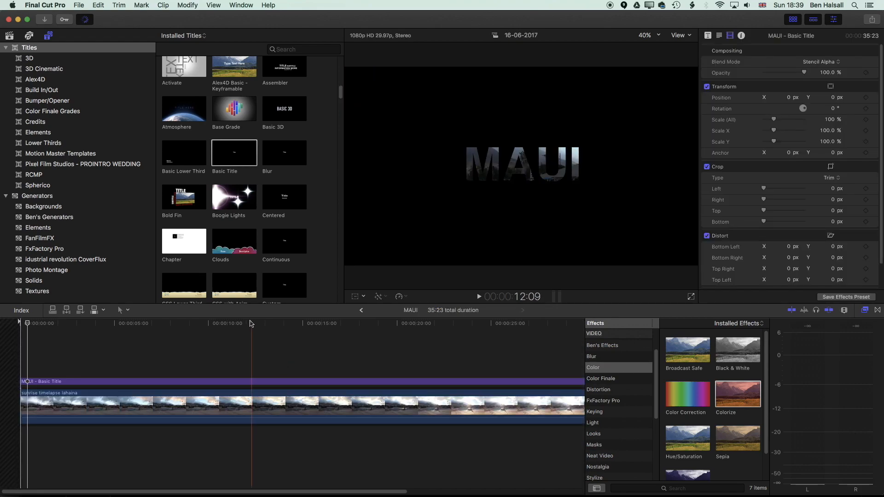
click(231, 323)
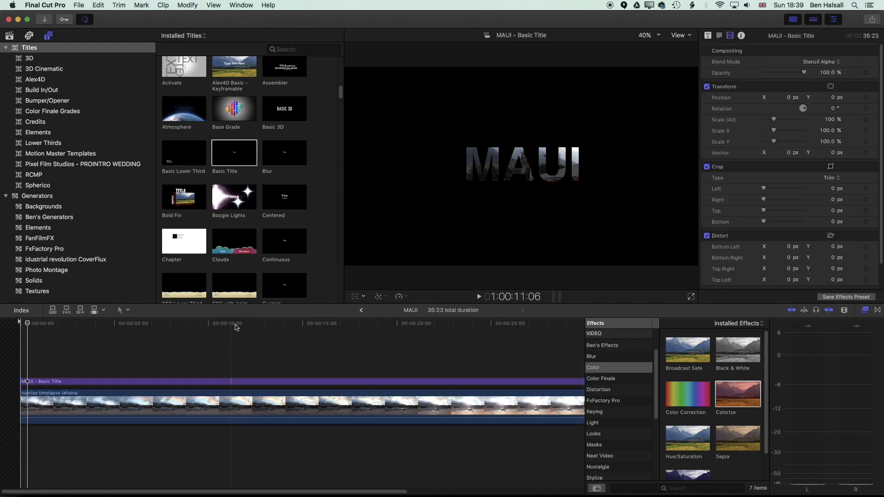
click(244, 332)
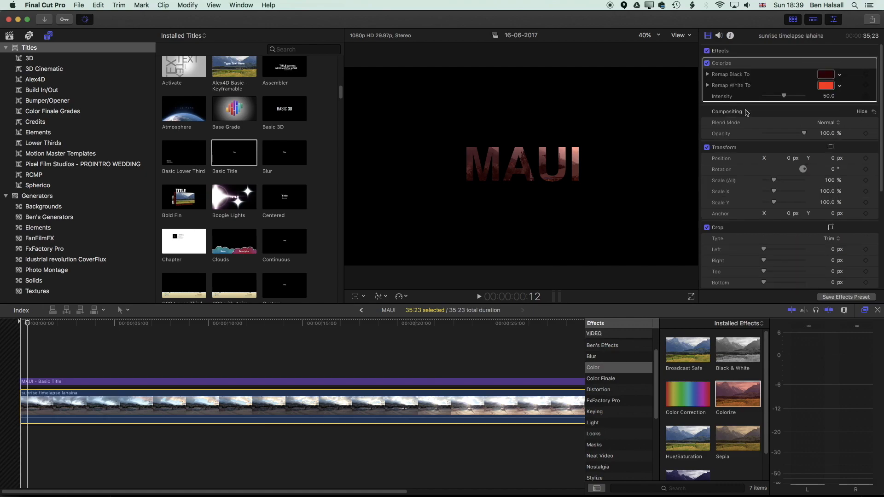
Set Colorize Remap Black To green and Remap White To blue.
click(825, 74)
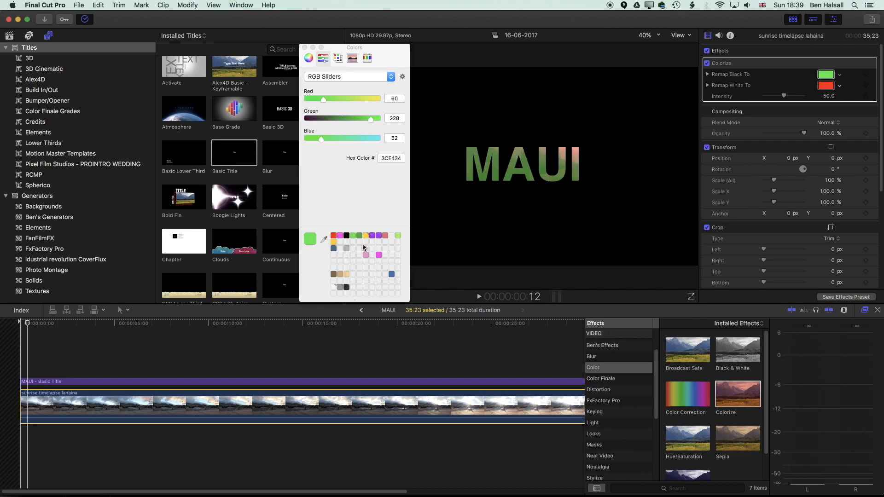
click(333, 235)
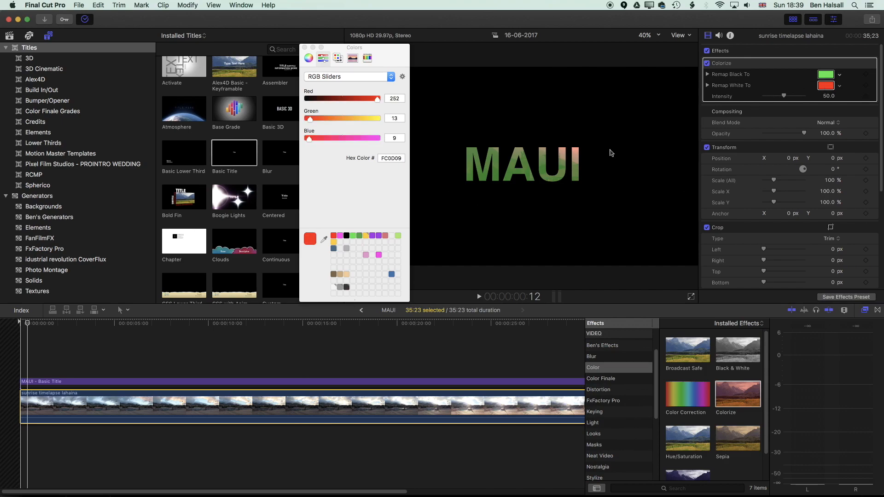
click(390, 274)
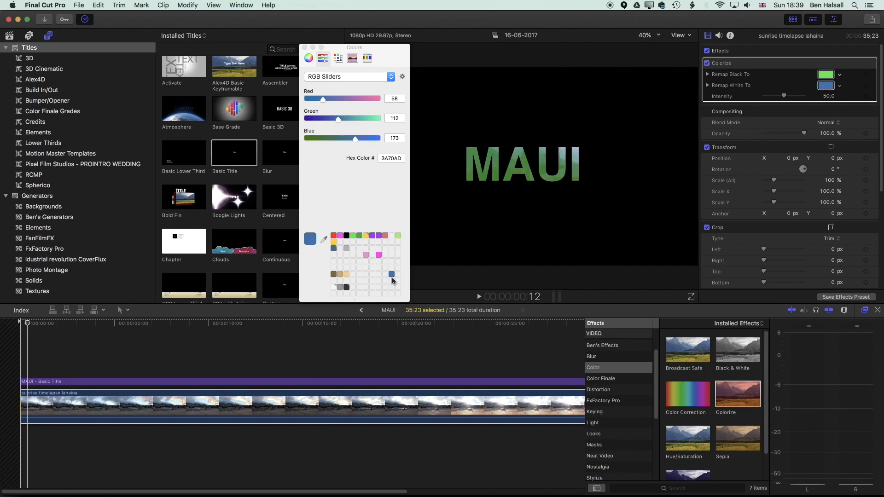